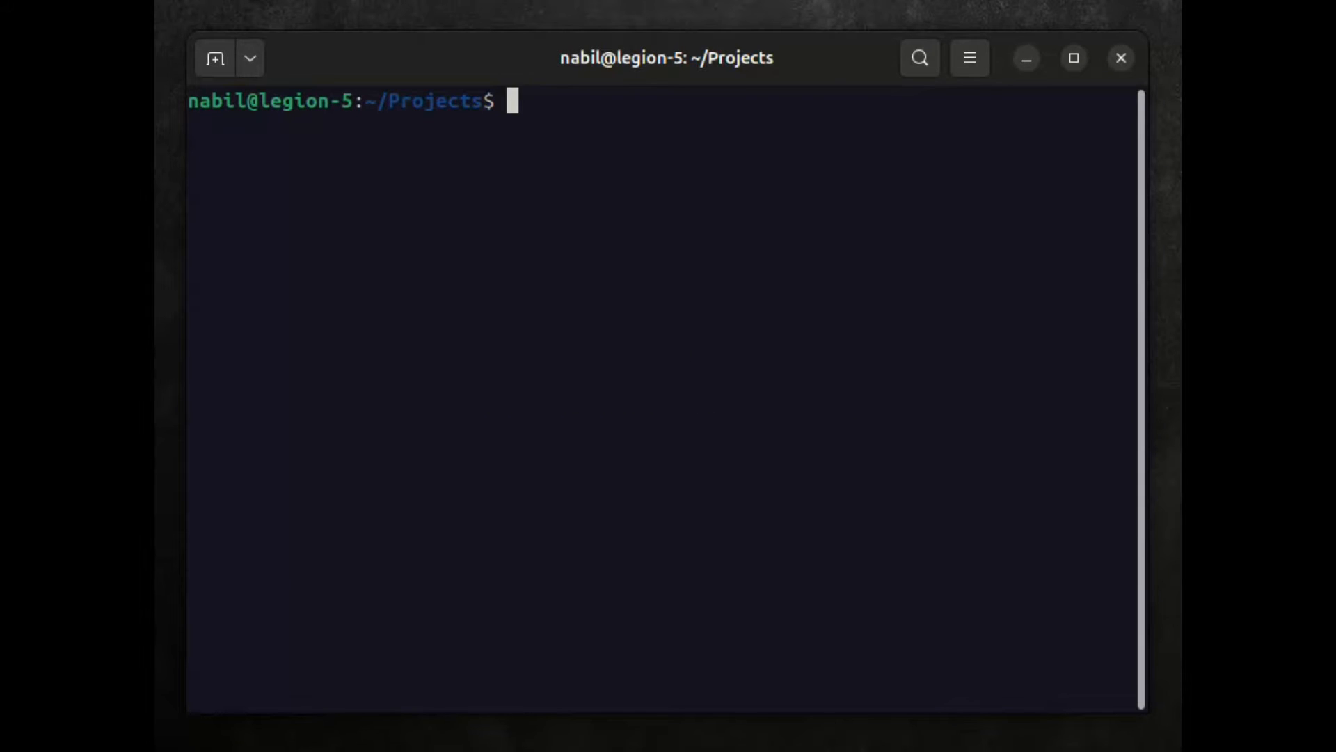
# - Scaffold the RayMarcher project with 'yarn create vite RayMarcher' and accept the default package name
pyautogui.write('yarn create vite RayMarcher')
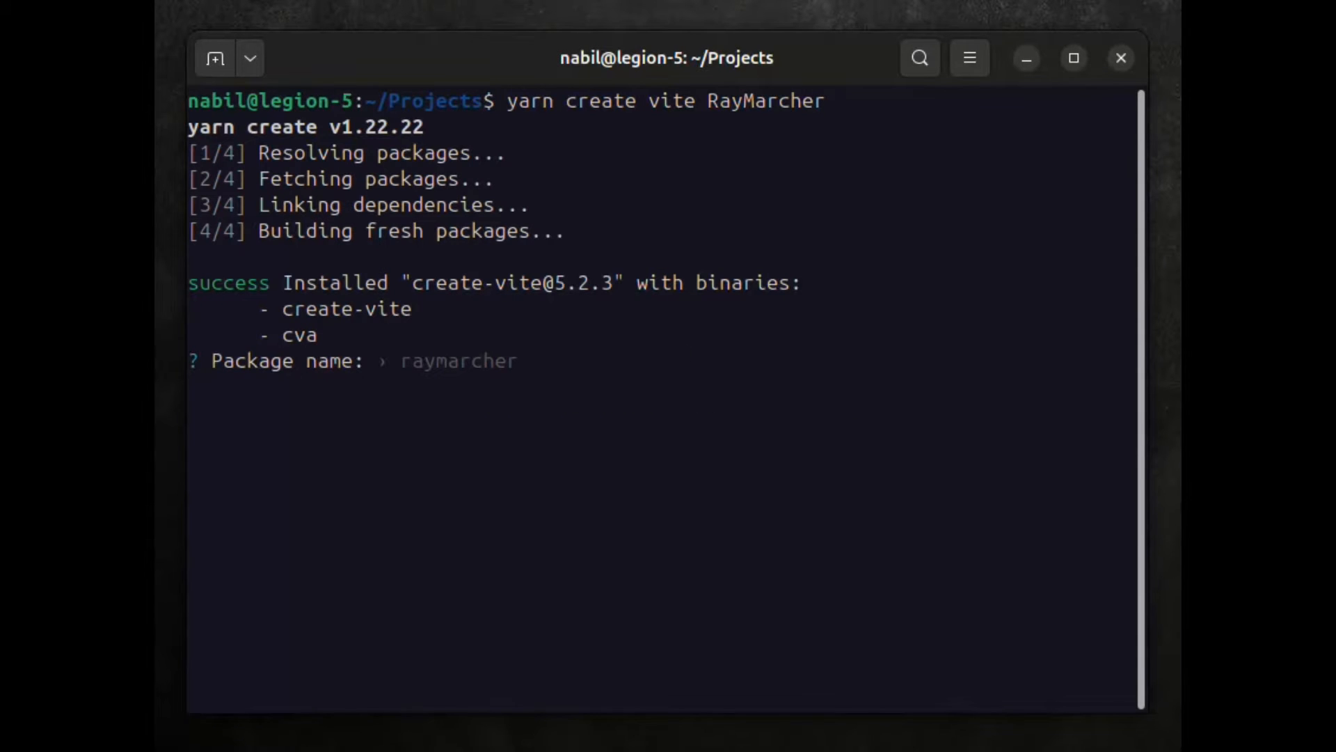
pyautogui.press('Return')
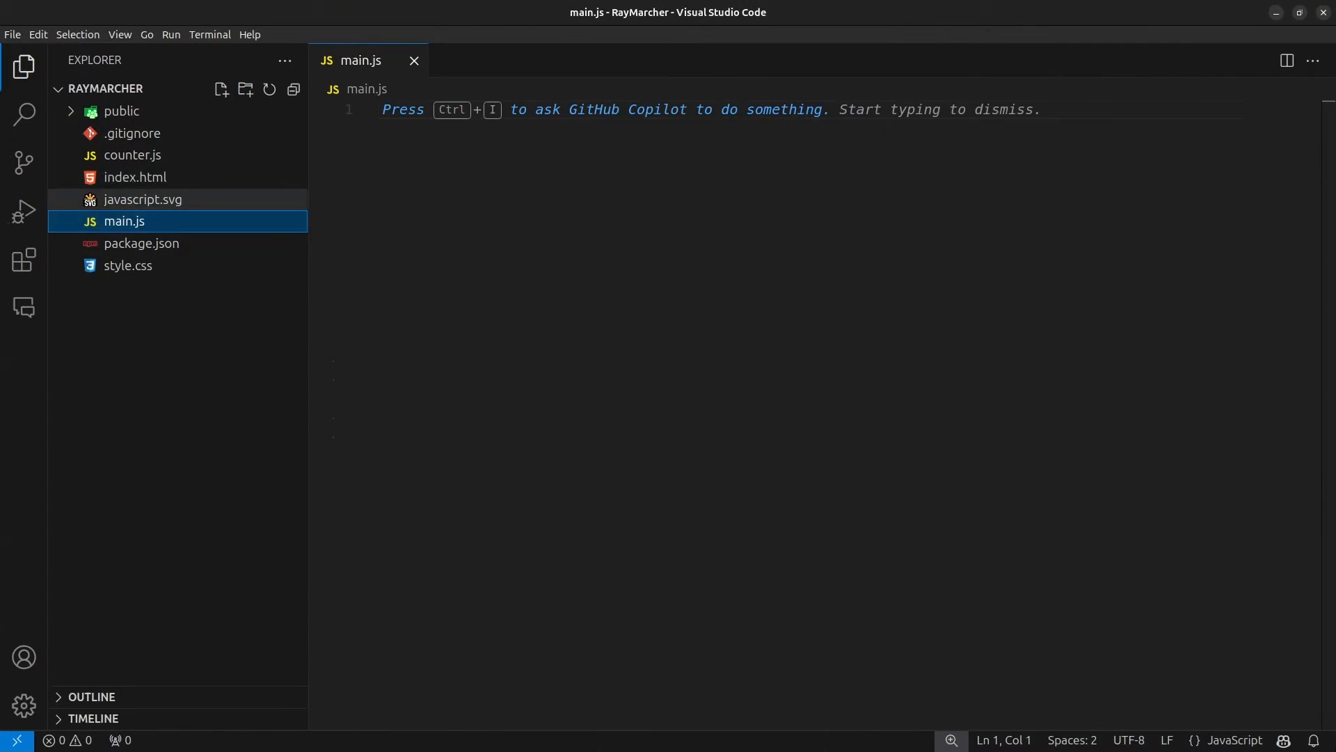
# - Inspect the template files counter.js and the next file in the RayMarcher folder
pyautogui.click(133, 155)
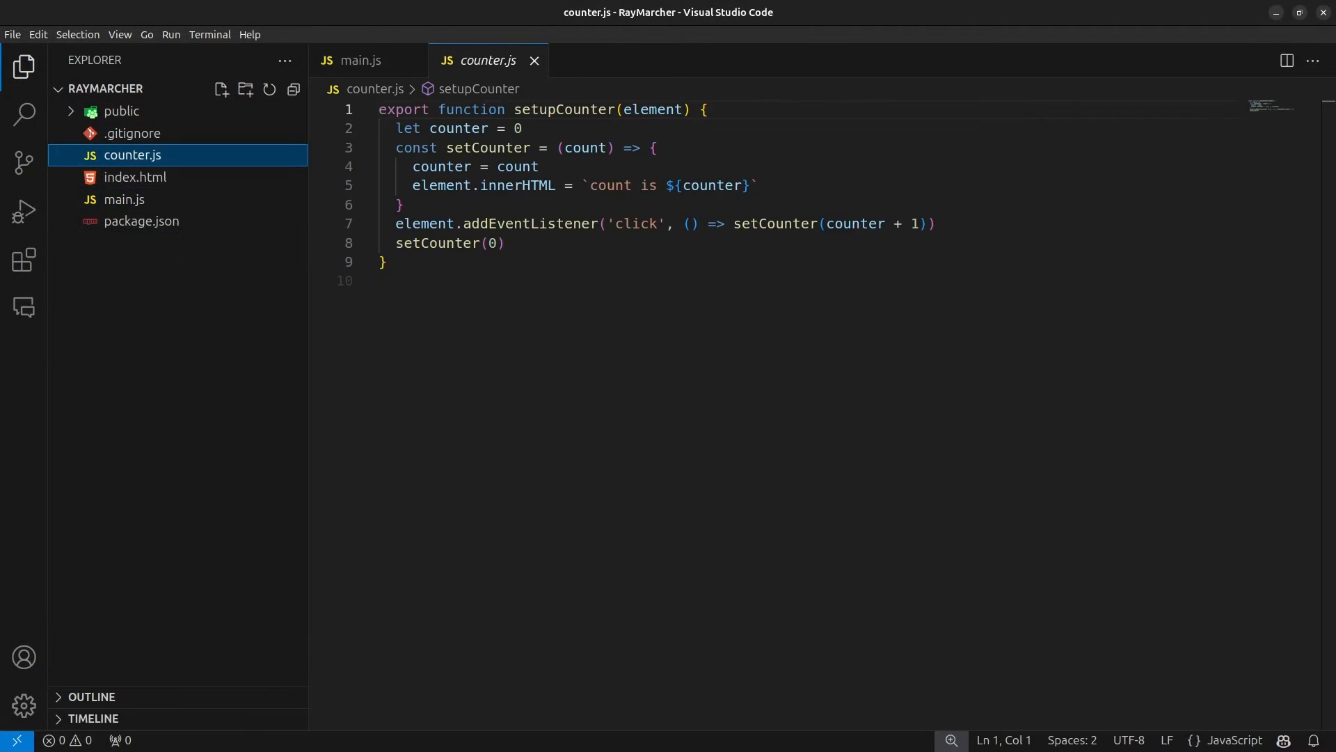
pyautogui.click(135, 177)
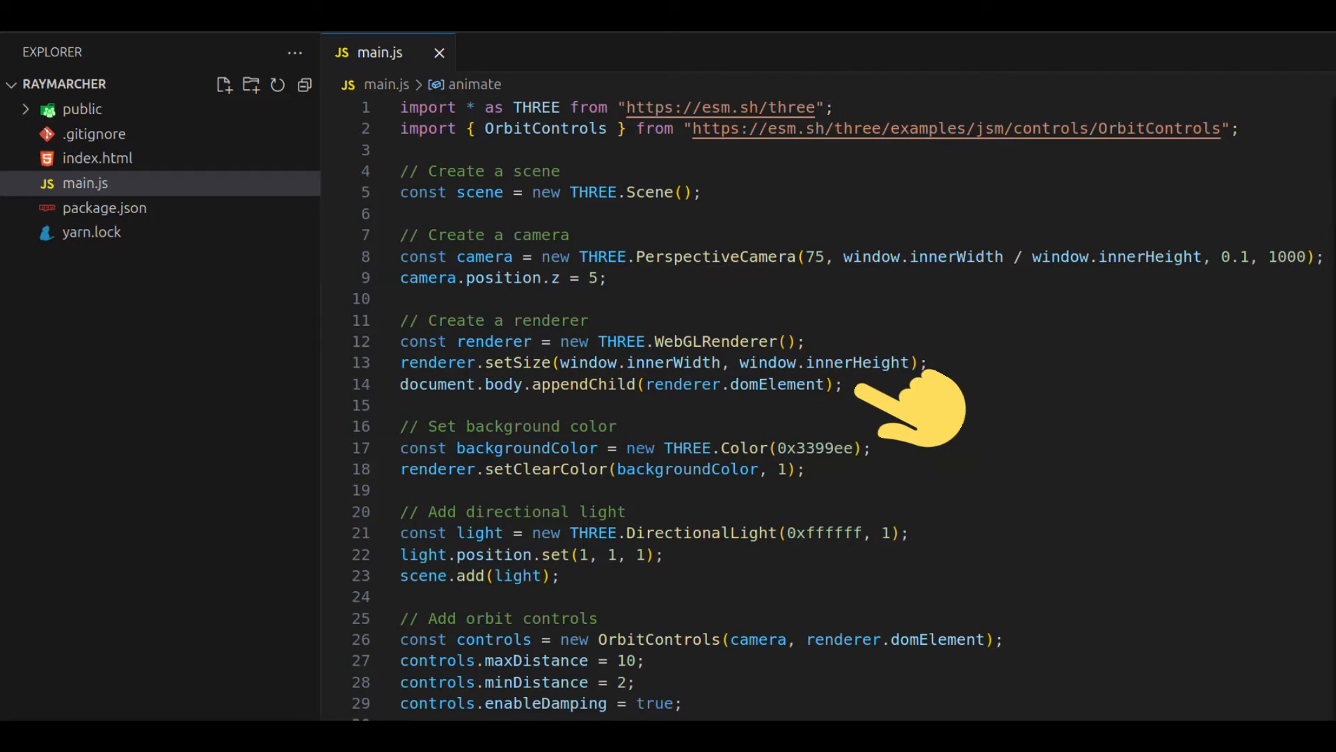
pyautogui.moveTo(741, 571)
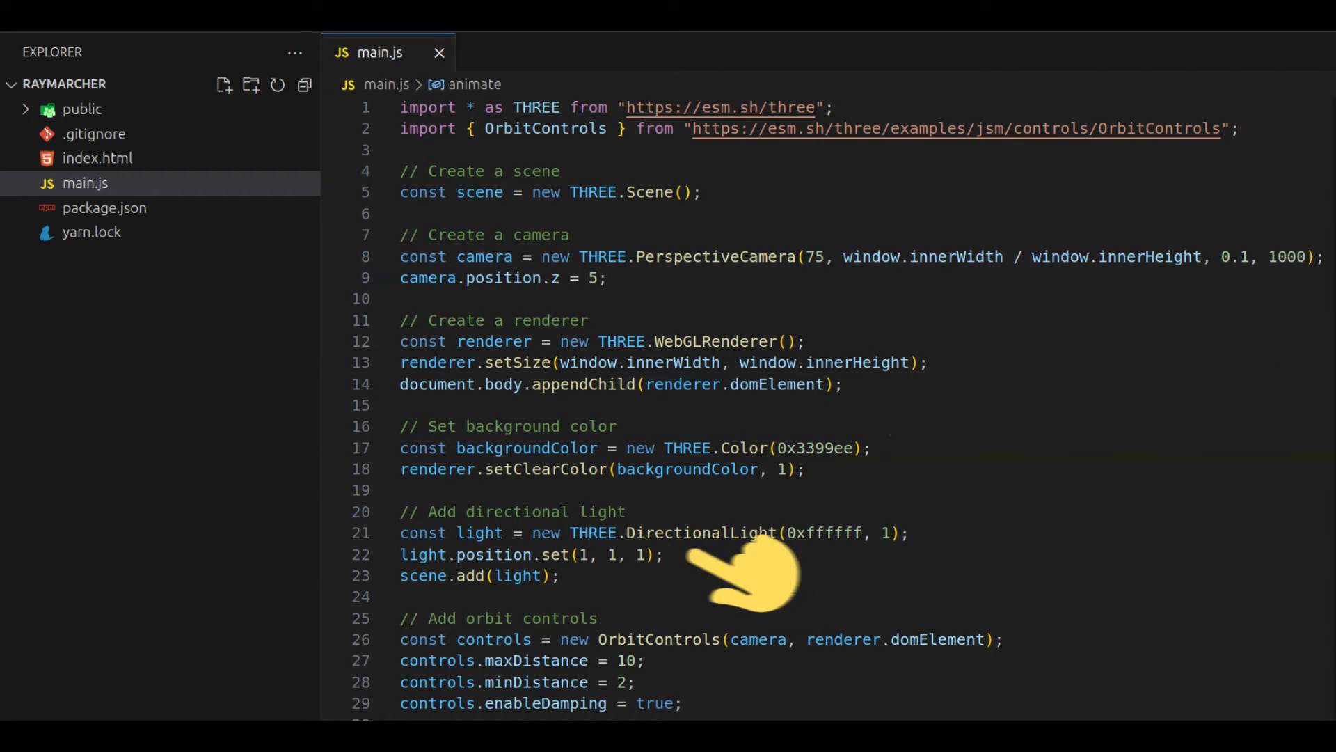
pyautogui.moveTo(809, 571)
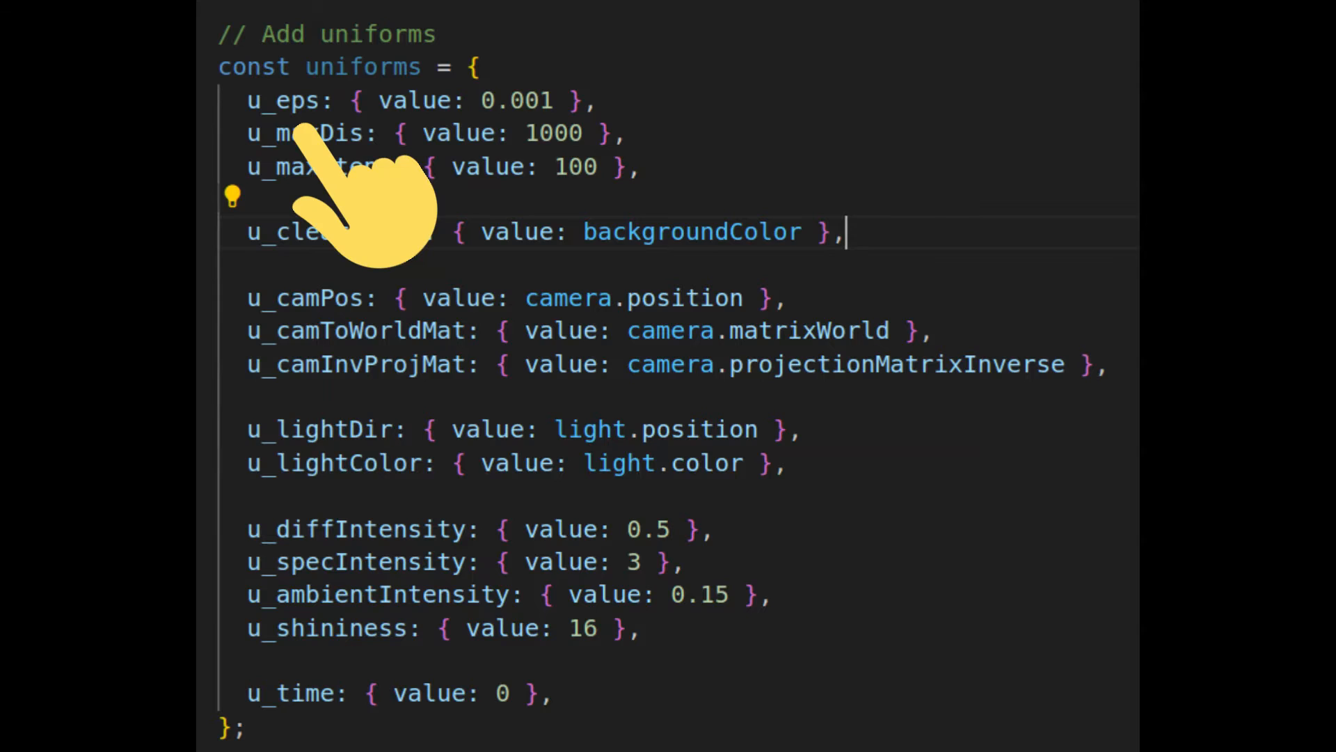
pyautogui.moveTo(153, 213)
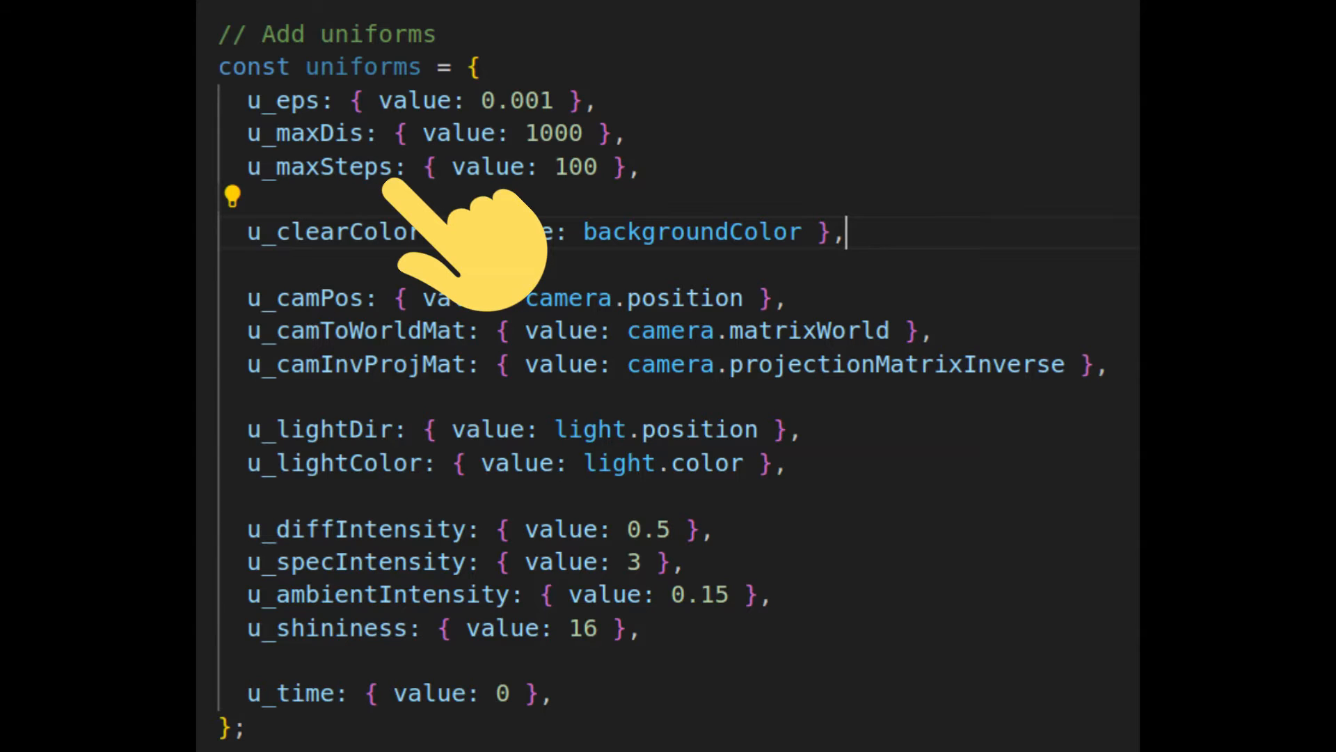
pyautogui.moveTo(315, 341)
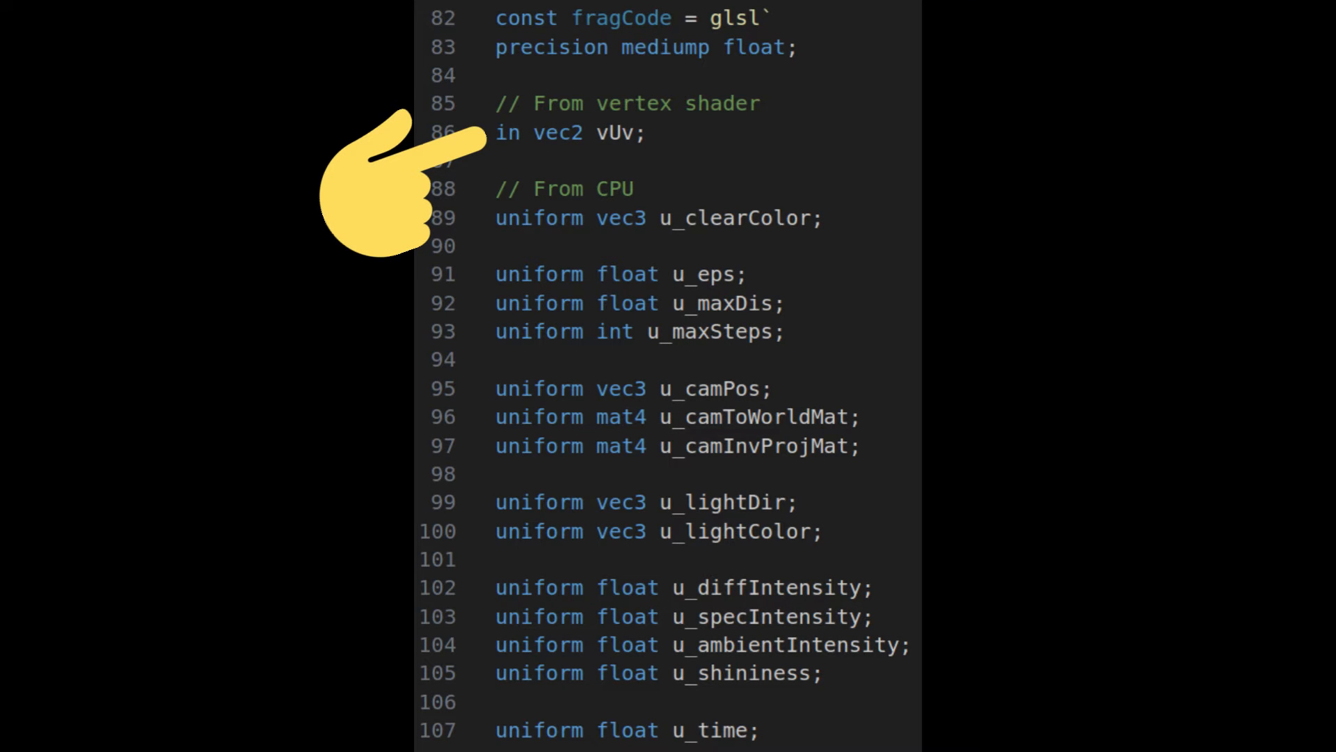
pyautogui.moveTo(311, 417)
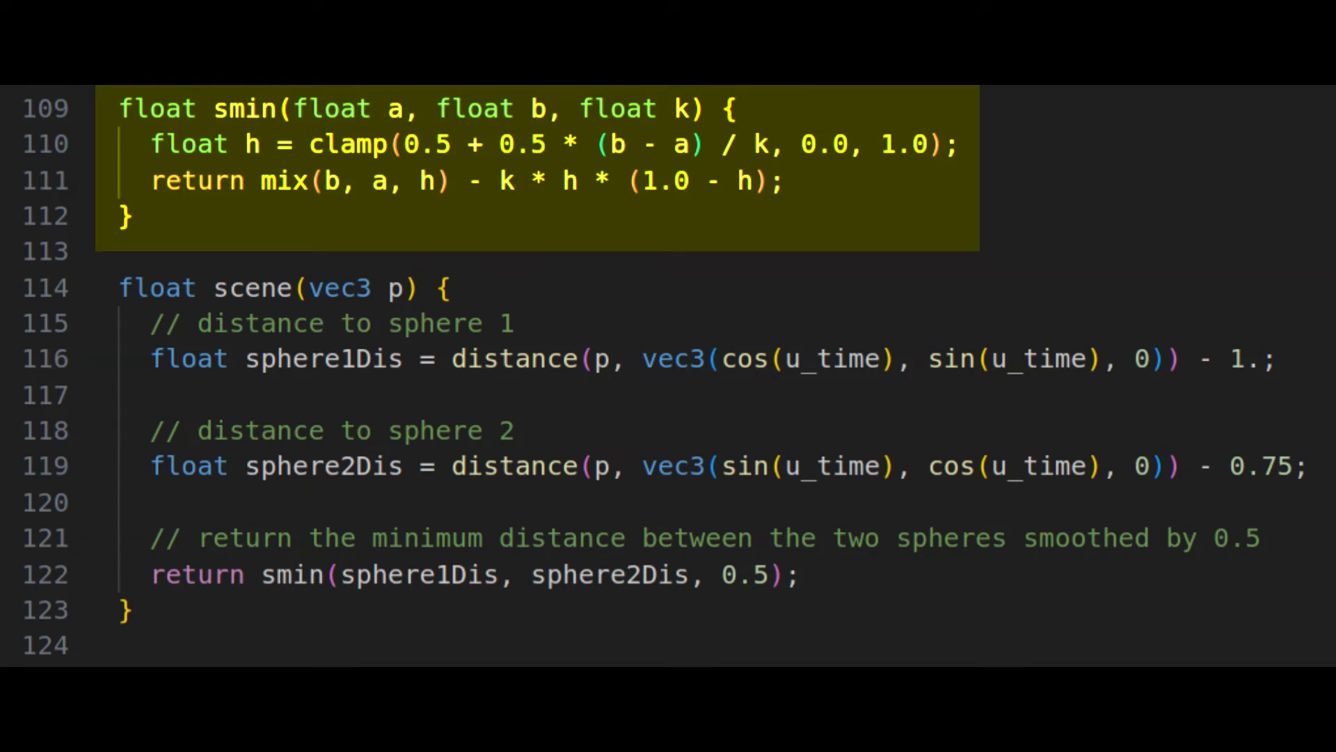
# - Add the rayMarch(ro, rd) loop up to u_maxSteps, breaking on u_eps or u_maxDis and returning d
pyautogui.scroll(-3)
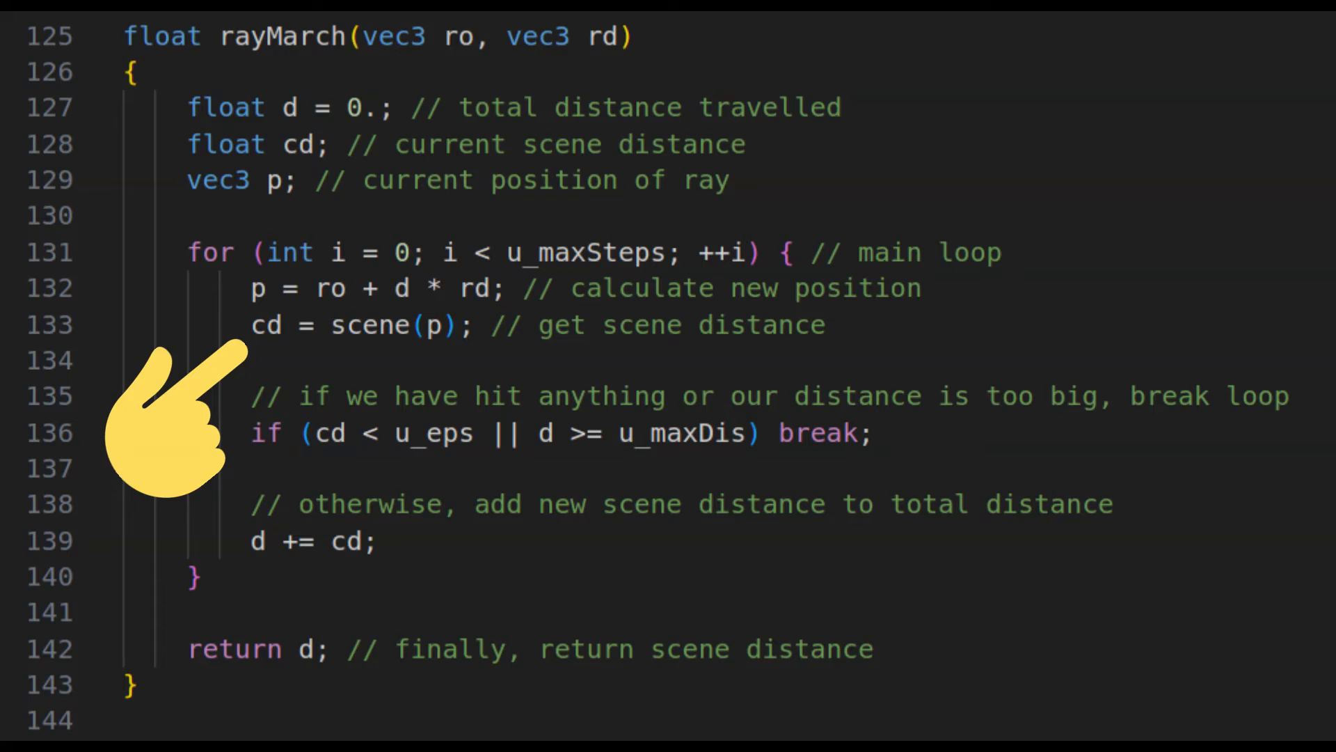
pyautogui.moveTo(315, 433); pyautogui.dragTo(477, 433)
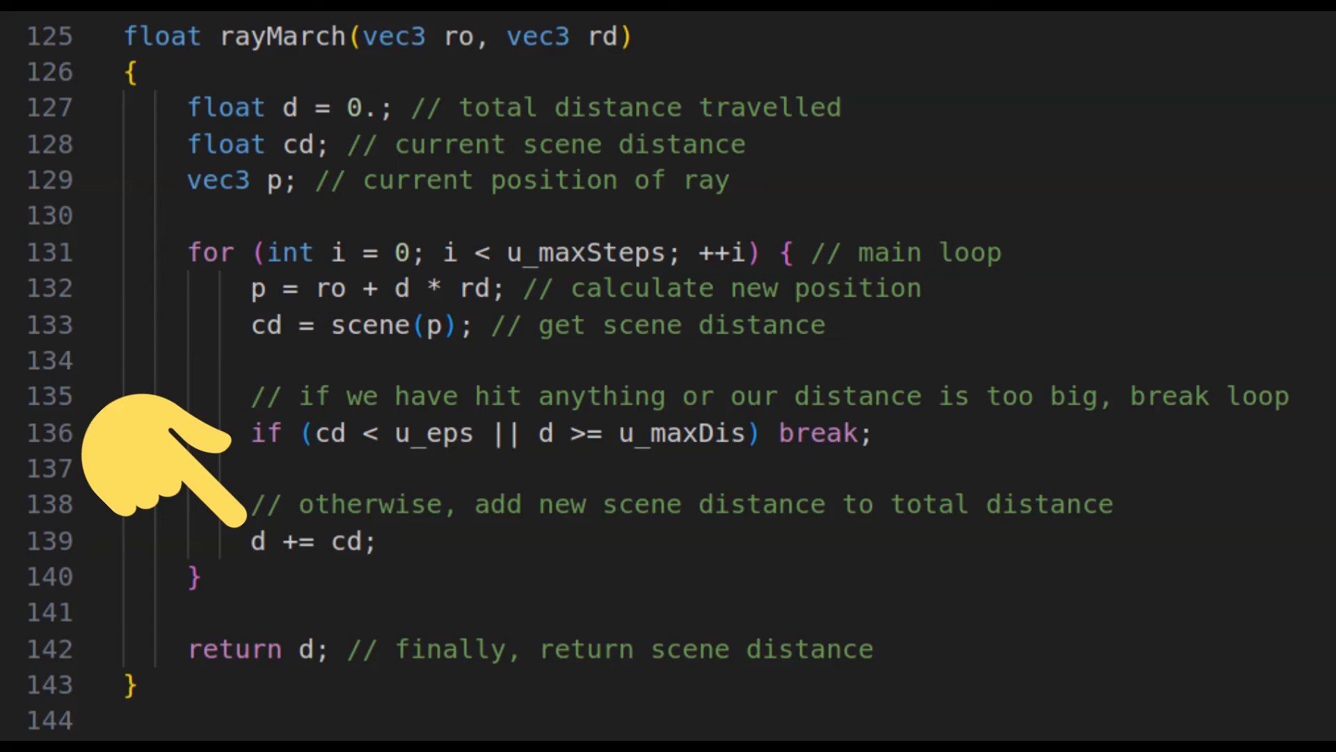
pyautogui.scroll(-3)
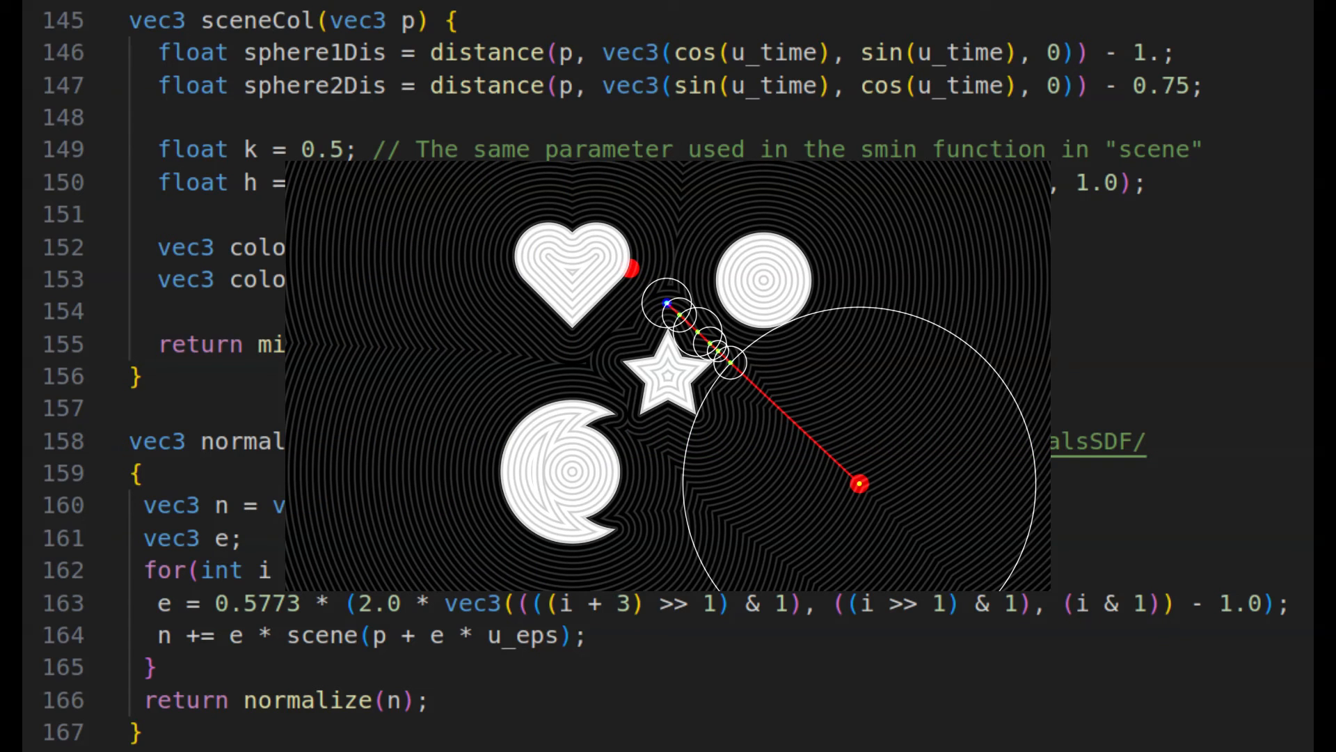
# - Add sceneCol(p) mixing sphere colours via smin's k and normal(p) via tetrahedron sampling
pyautogui.scroll(-3)
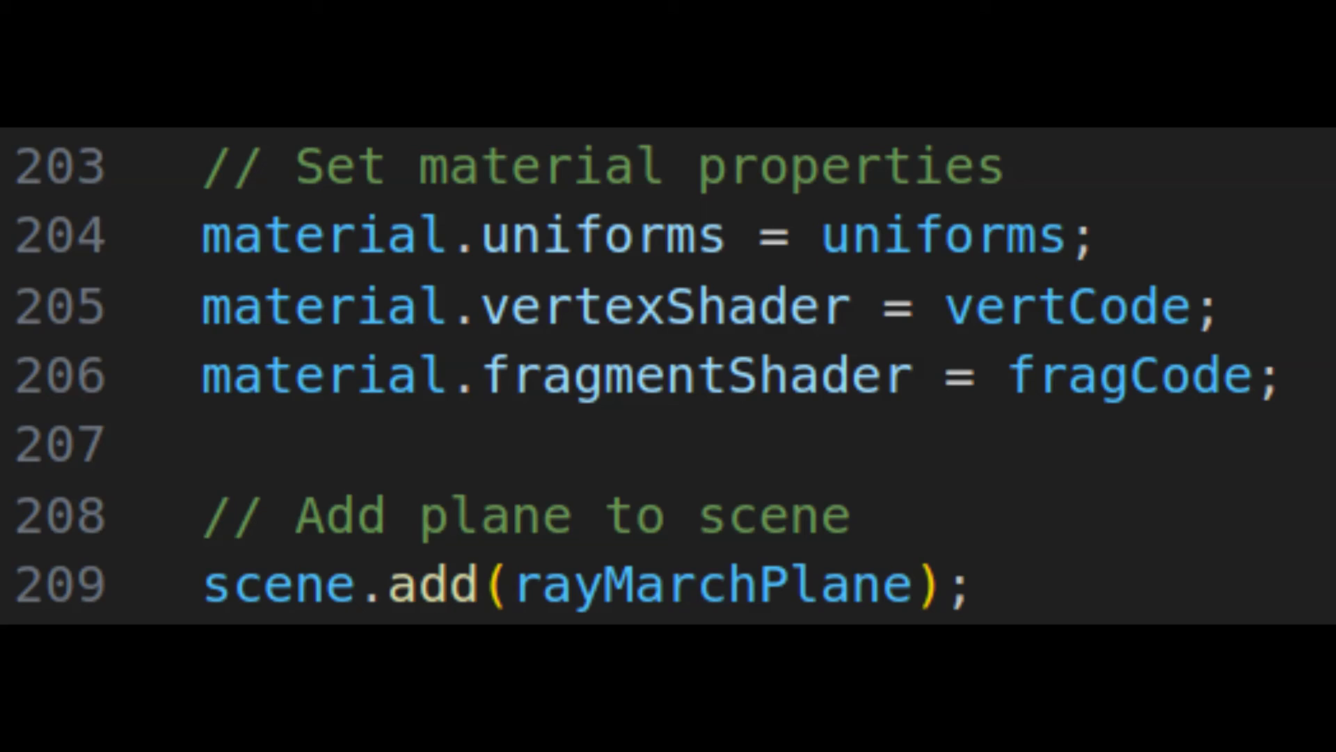
# - Assign uniforms, vertCode and fragCode to the material and add rayMarchPlane to the scene
pyautogui.scroll(-3)
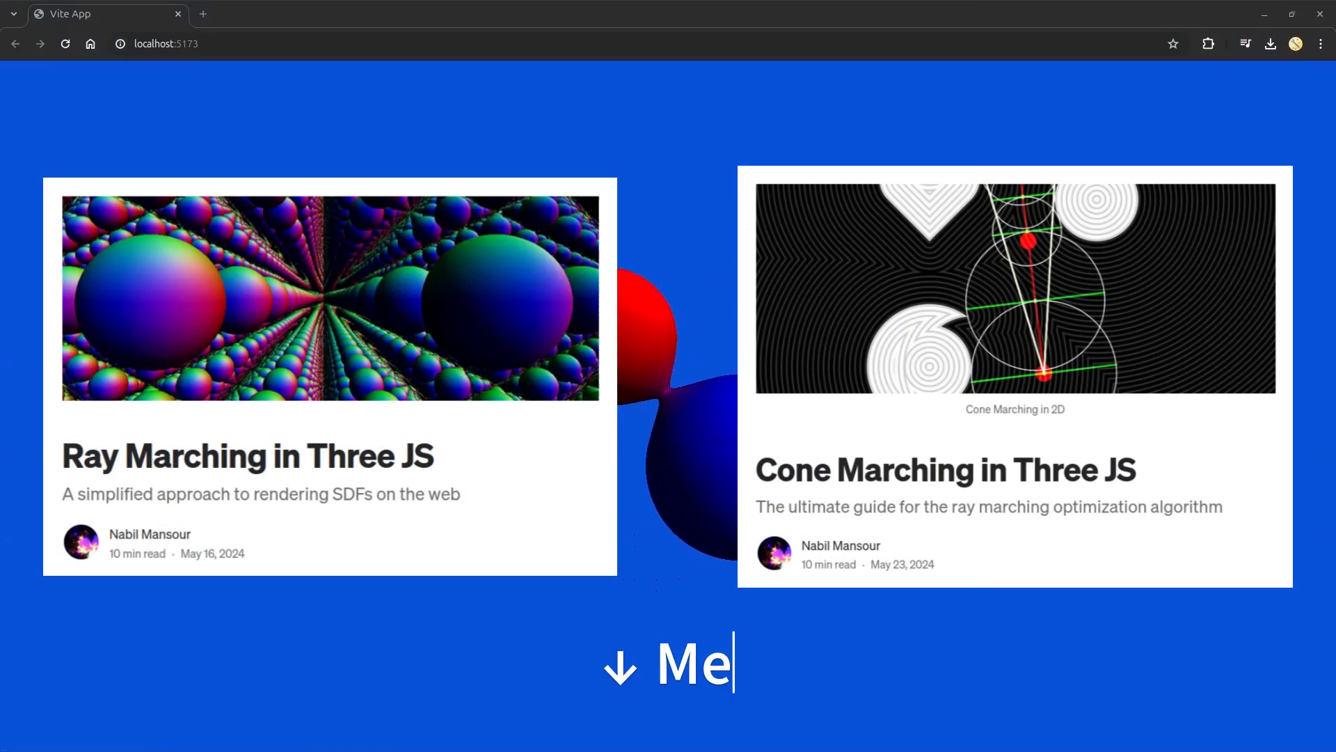
# - Overlay the 'Medium Articles' links ↓' caption on the rendered blended spheres page
pyautogui.write("dium Articles' links ↓")
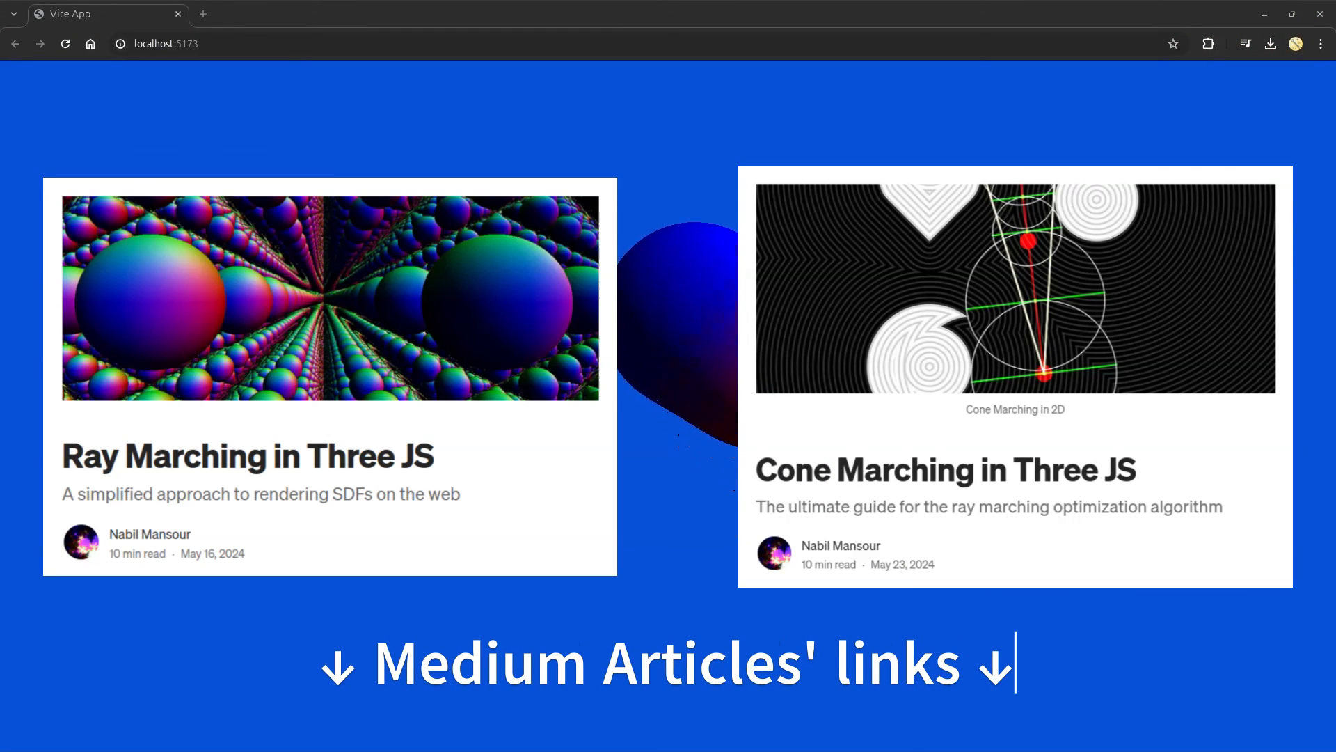